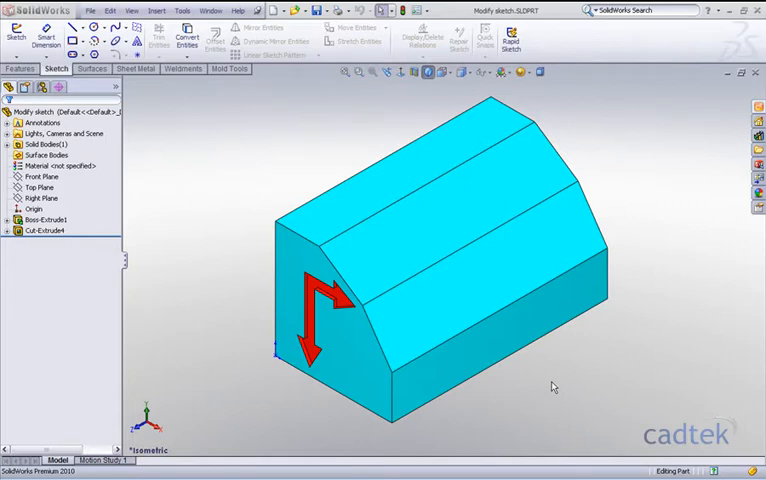
mouse_move(324, 344)
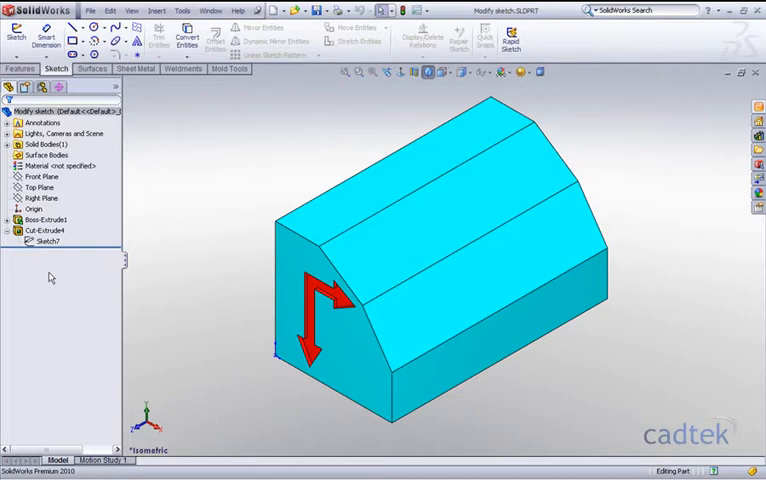
Paste the arrow sketch onto the selected top face and begin editing it.
left_click(48, 240)
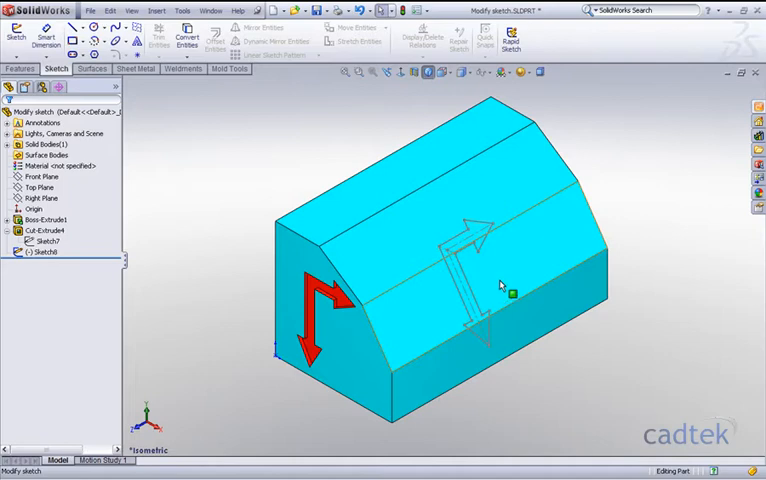
right_click(44, 252)
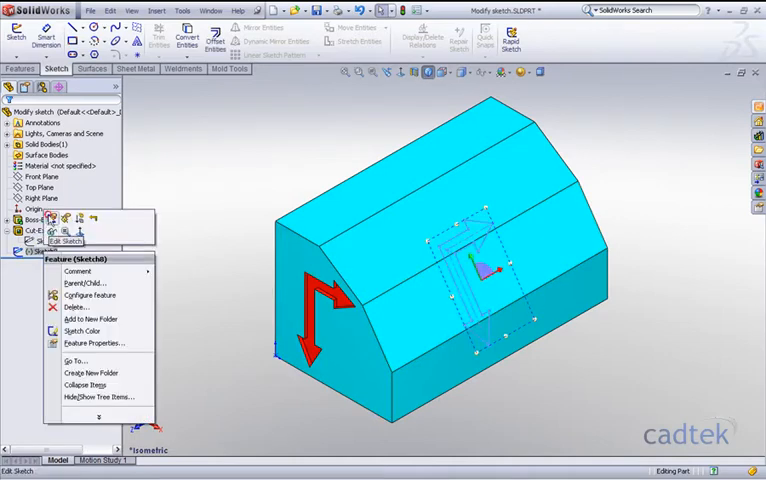
left_click(66, 240)
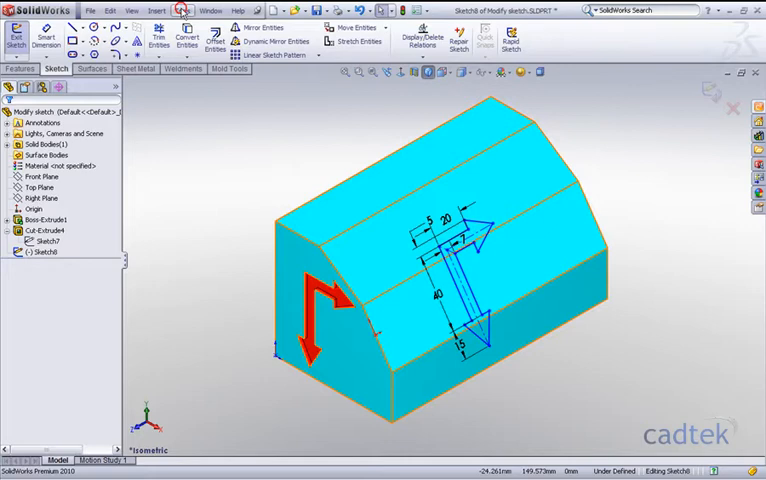
Use Modify Sketch to rotate the arrow 90° and scale it by 0.75.
left_click(180, 10)
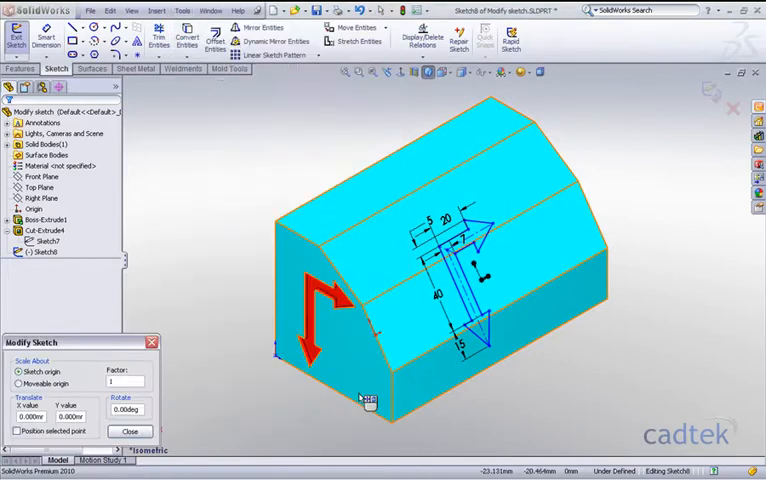
mouse_move(90, 340)
type("90")
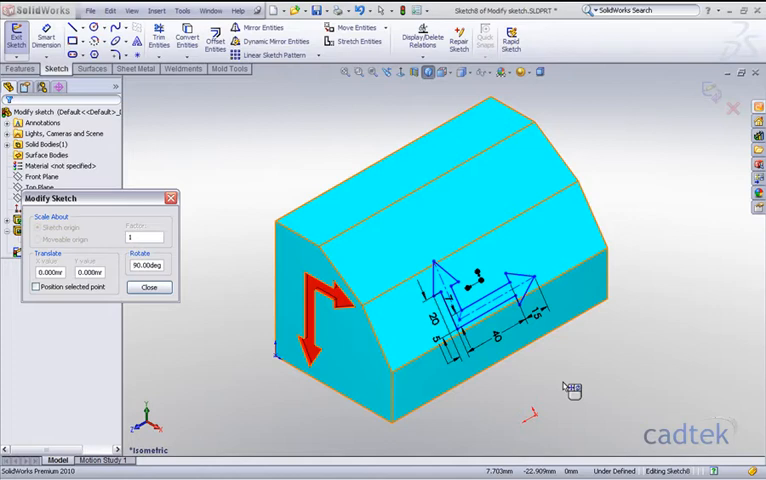
mouse_move(230, 296)
type("0.75")
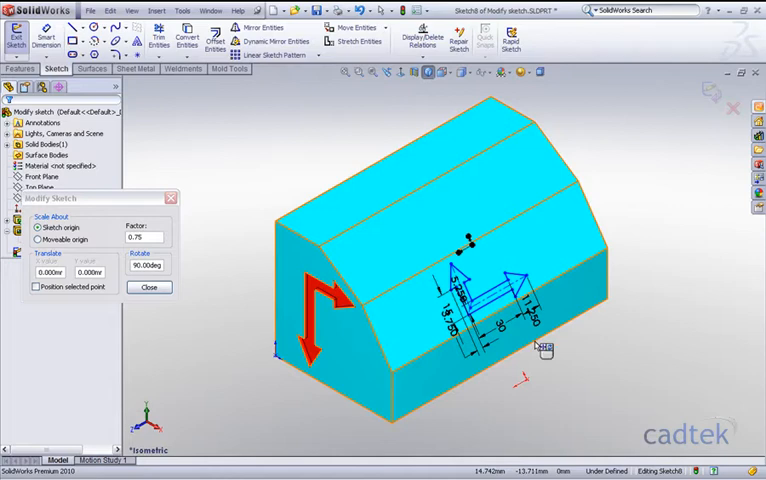
mouse_move(148, 288)
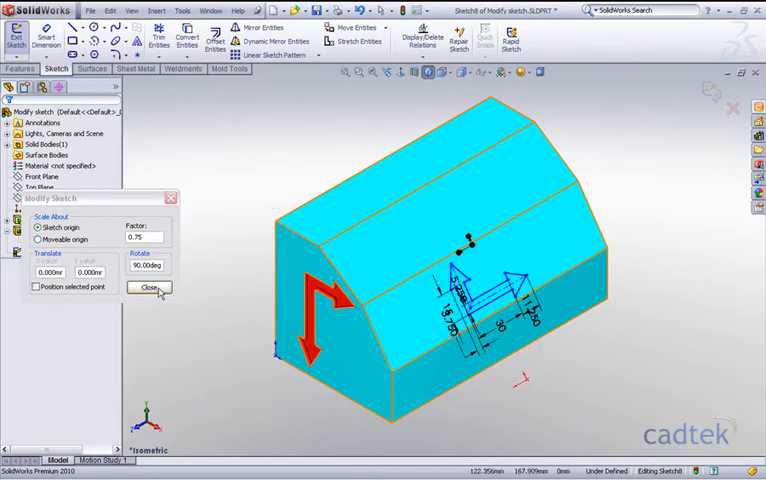
left_click(148, 288)
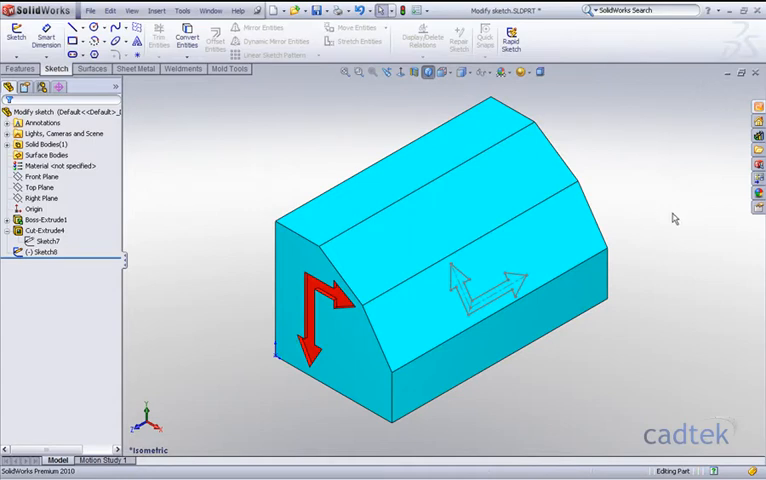
mouse_move(588, 372)
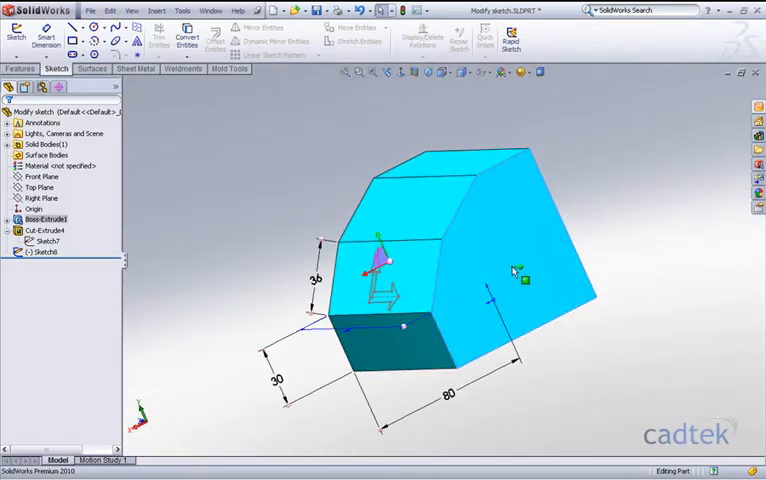
Select the sloped end face to receive the next arrow copy.
left_click(516, 276)
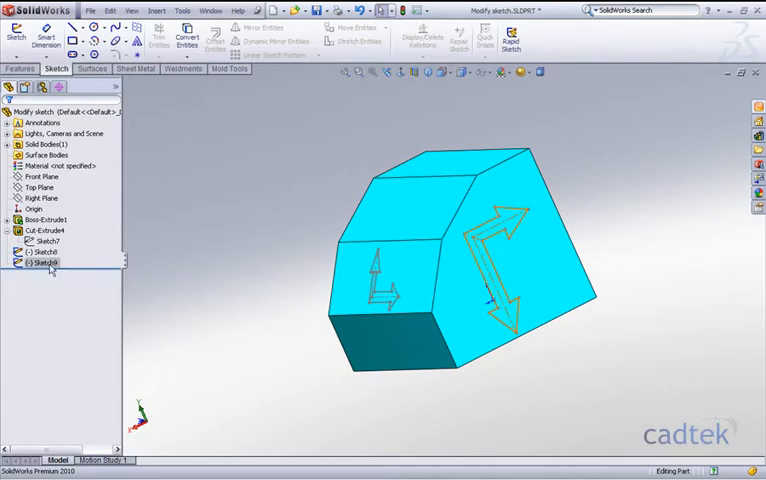
Begin editing the arrow sketch pasted on the sloped end face.
double_click(44, 262)
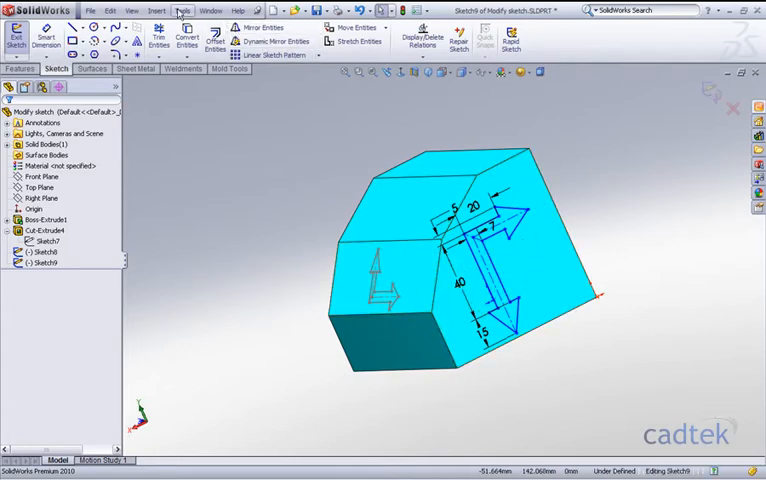
Start Modify Sketch on the sloped-face arrow via Tools > Sketch Tools.
left_click(180, 10)
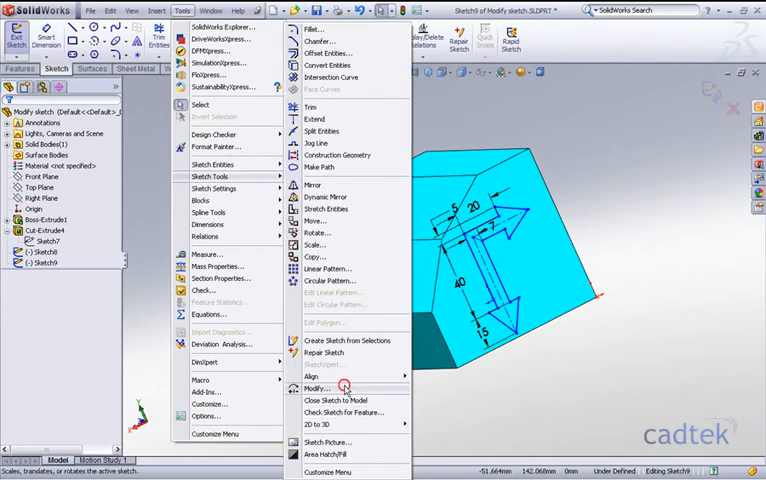
left_click(316, 388)
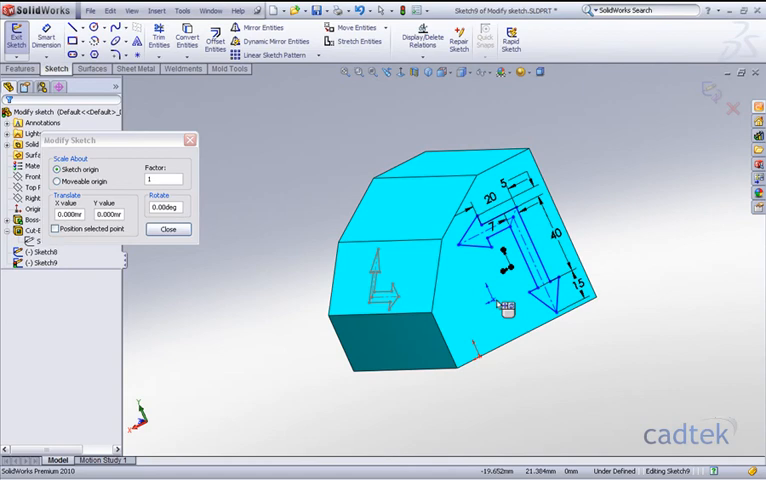
mouse_move(460, 282)
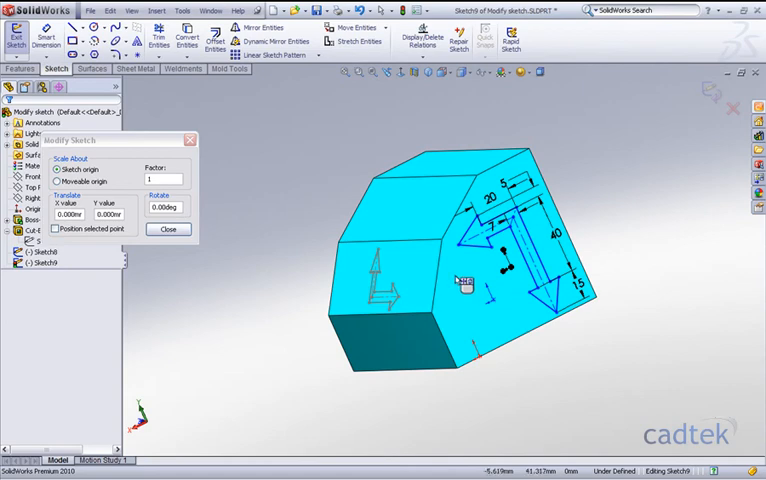